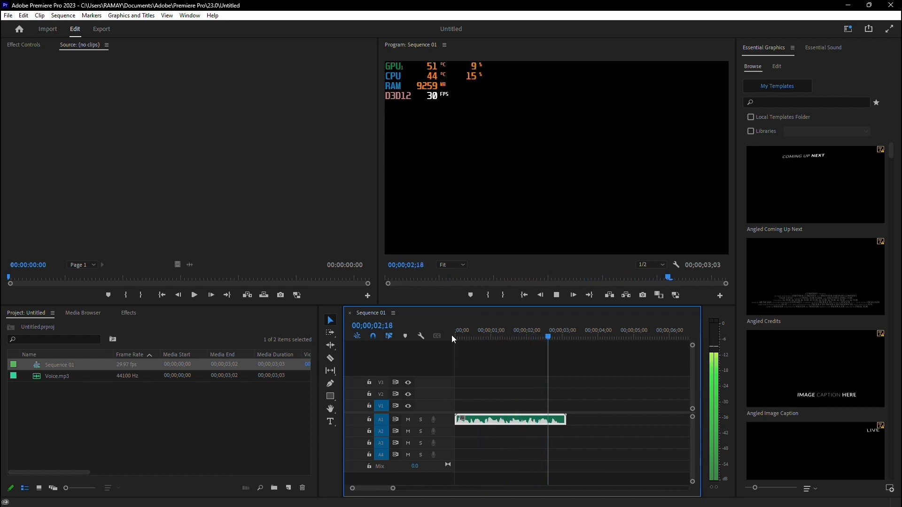
Search the Effects panel for "Pitch" to find the Pitch Shifter audio effect
left_click(128, 312)
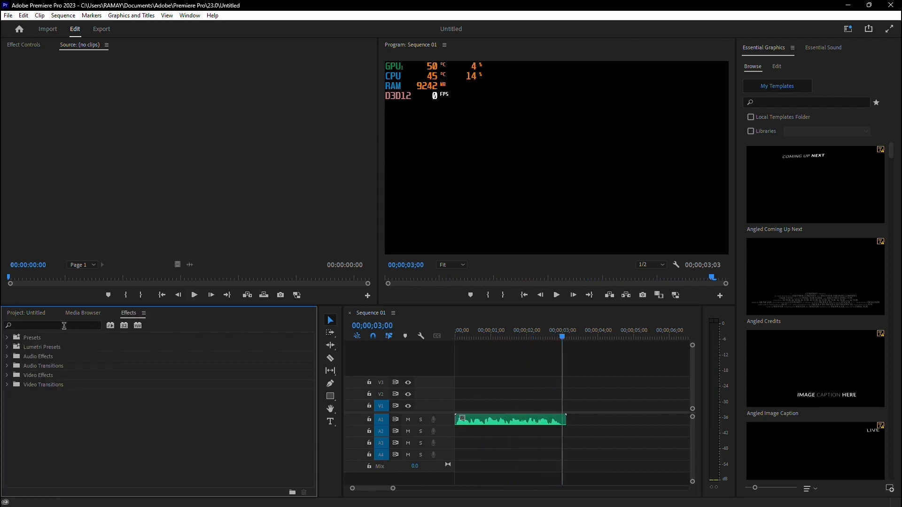
type("P")
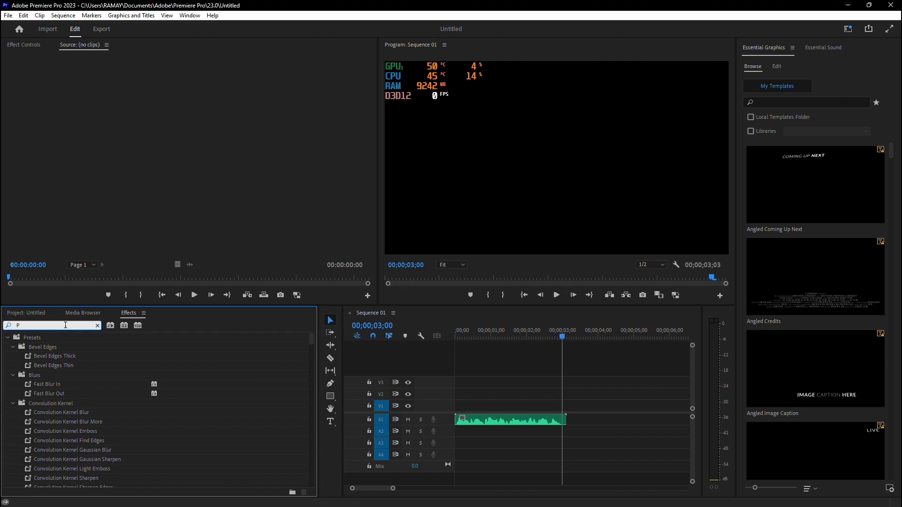
type("itch")
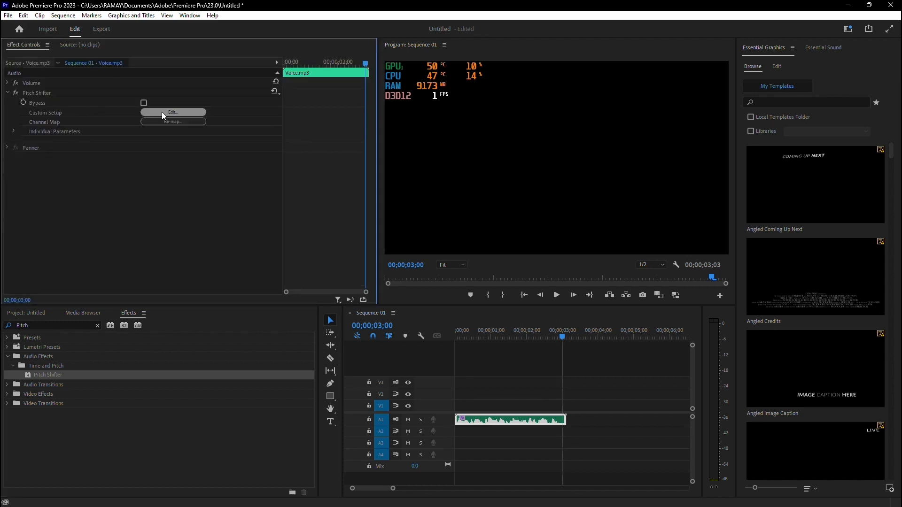
Open the Pitch Shifter's Custom Setup editor from Effect Controls
left_click(173, 112)
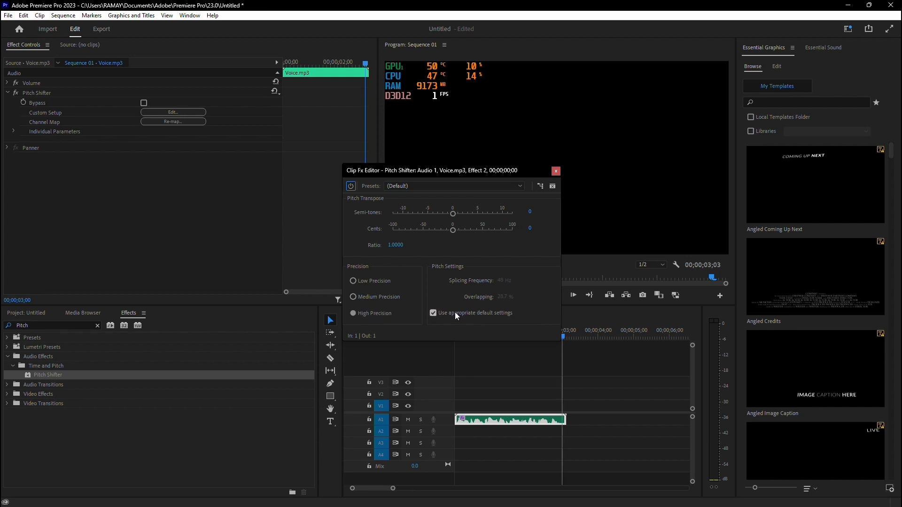
Apply the Angry Gerbil preset (+12 semitones) and play the voice to hear it
left_click(454, 186)
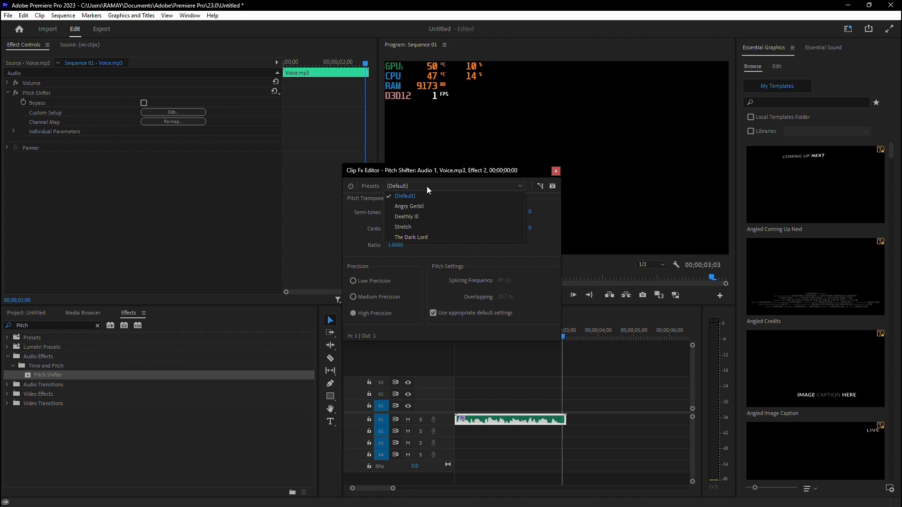
left_click(405, 195)
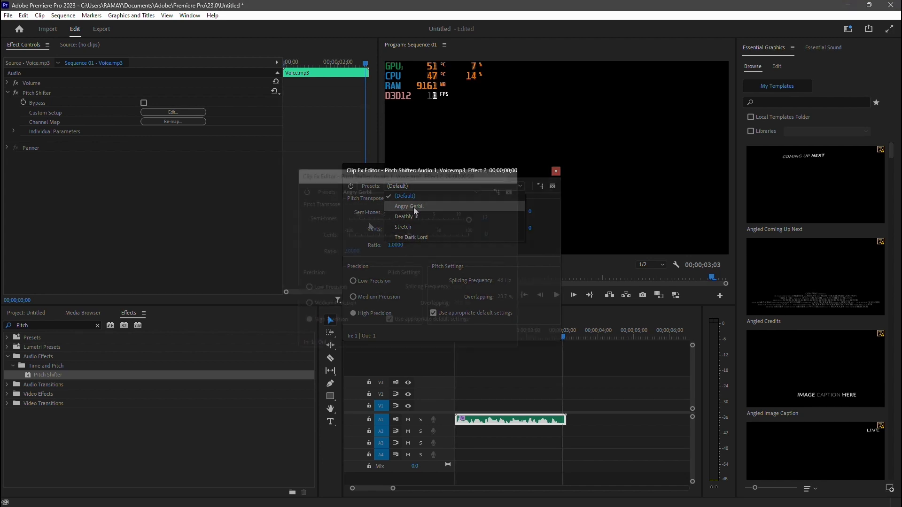
left_click(409, 206)
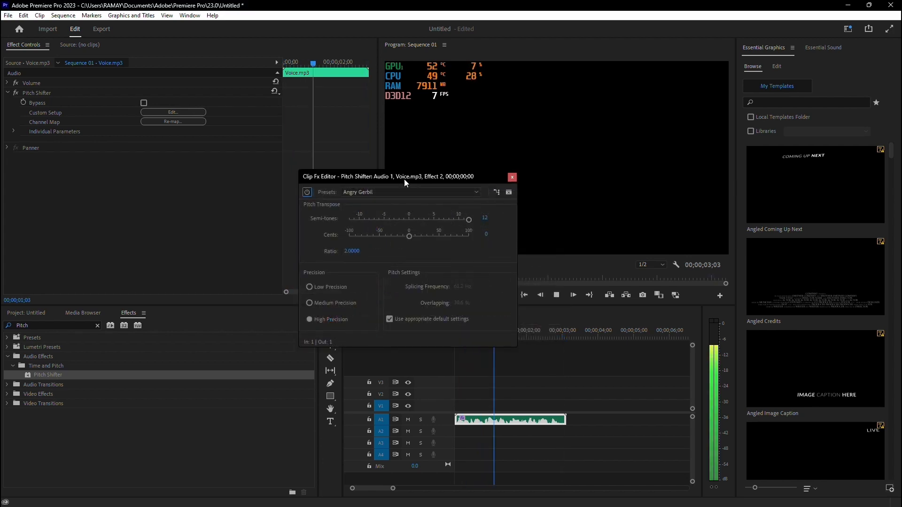
left_click(556, 294)
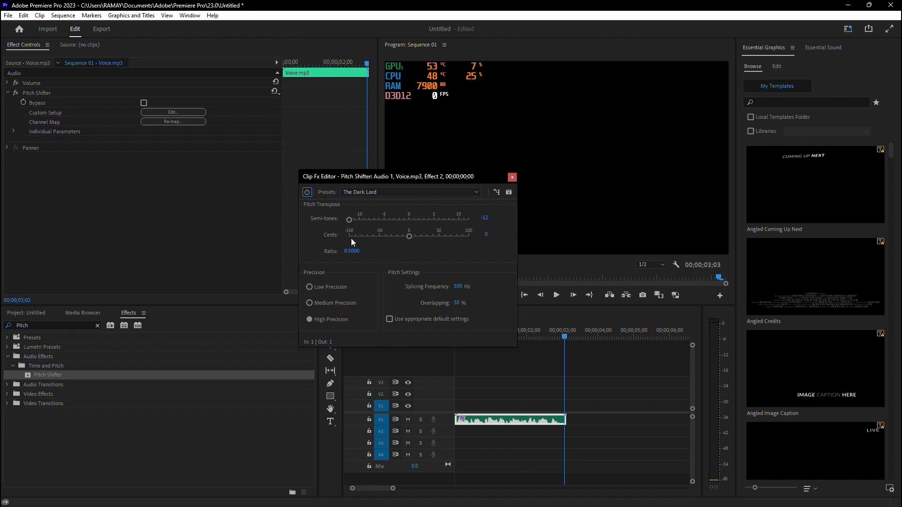
mouse_move(328, 219)
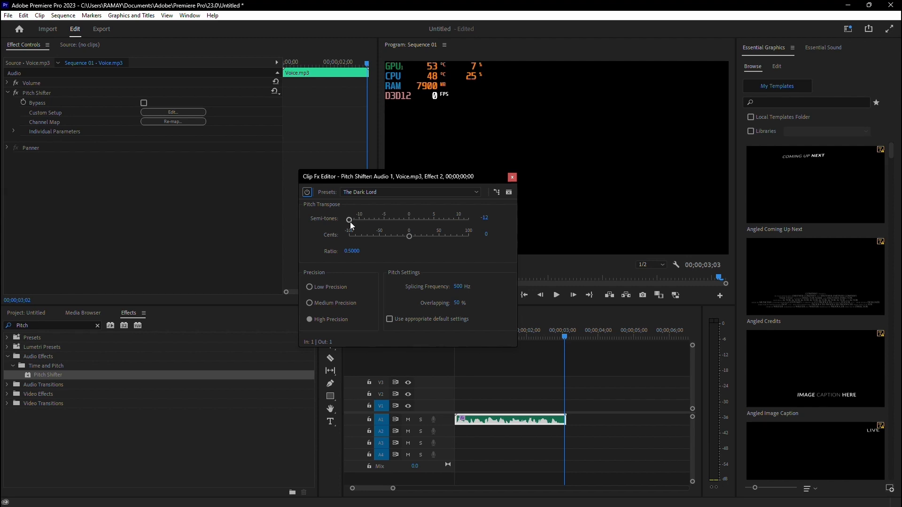
Slide semitones up to 1, then 12, then settle the shift back at 0
left_click_drag(349, 220, 411, 220)
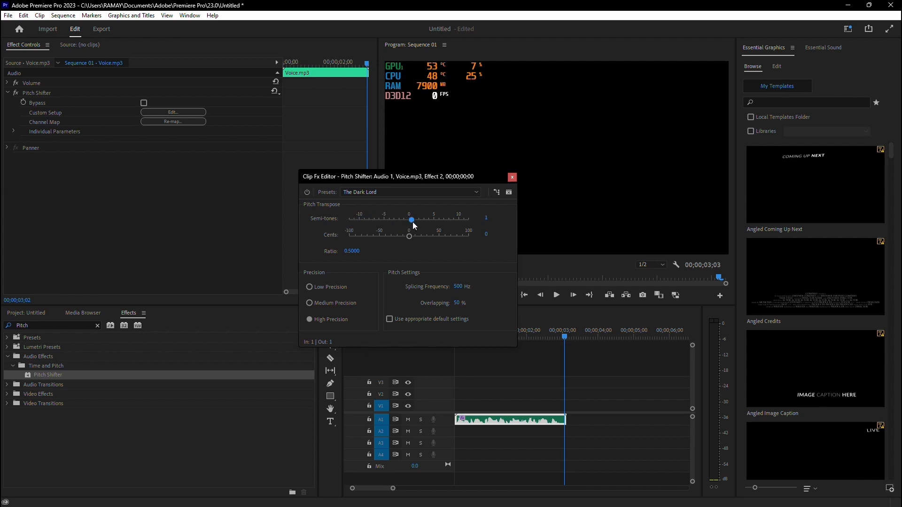
left_click_drag(411, 220, 469, 220)
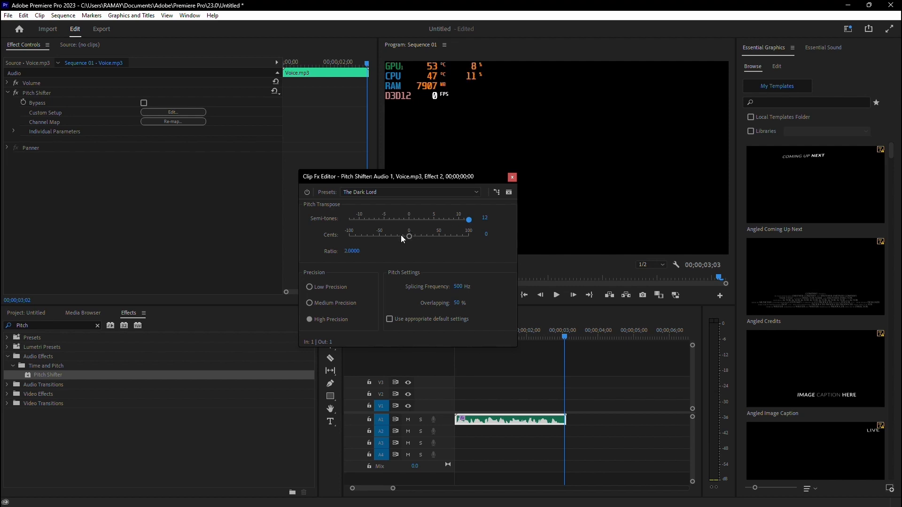
left_click_drag(468, 219, 410, 219)
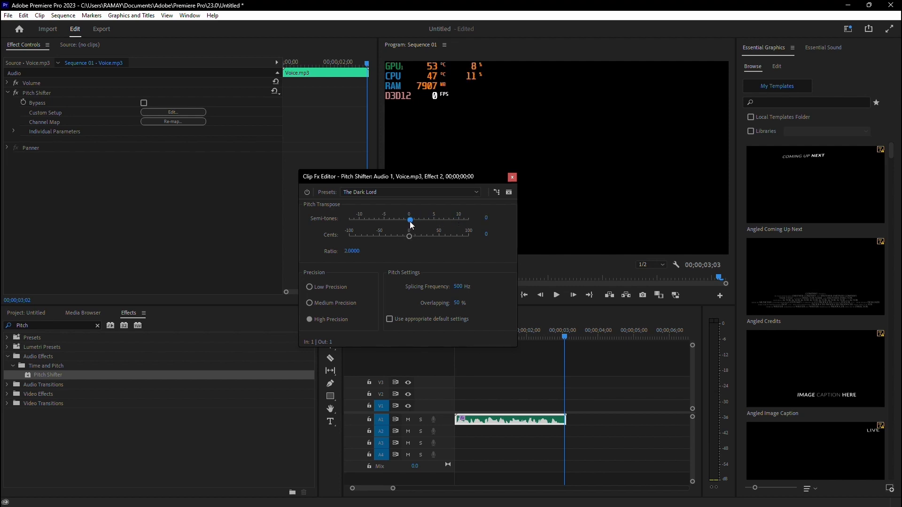
left_click_drag(408, 220, 410, 220)
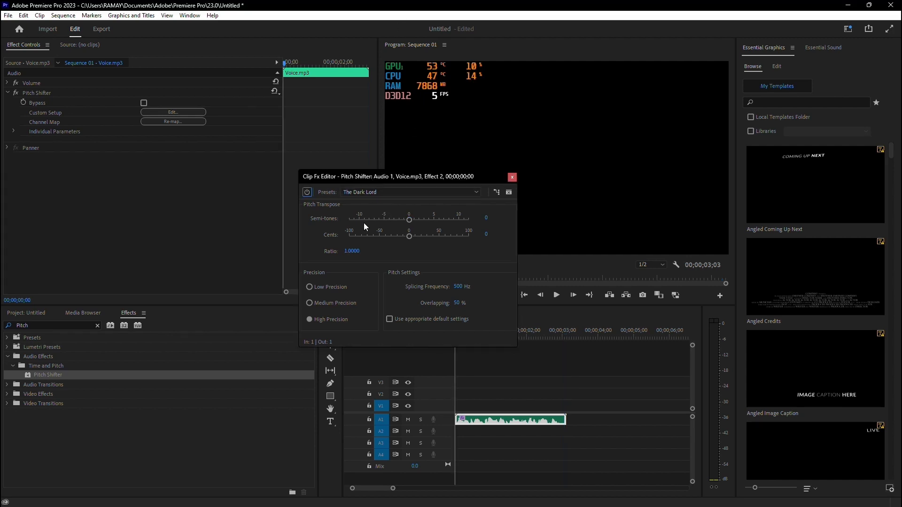
Reset to the Default preset, then set the shift to -4 semitones and -35 cents
left_click(390, 319)
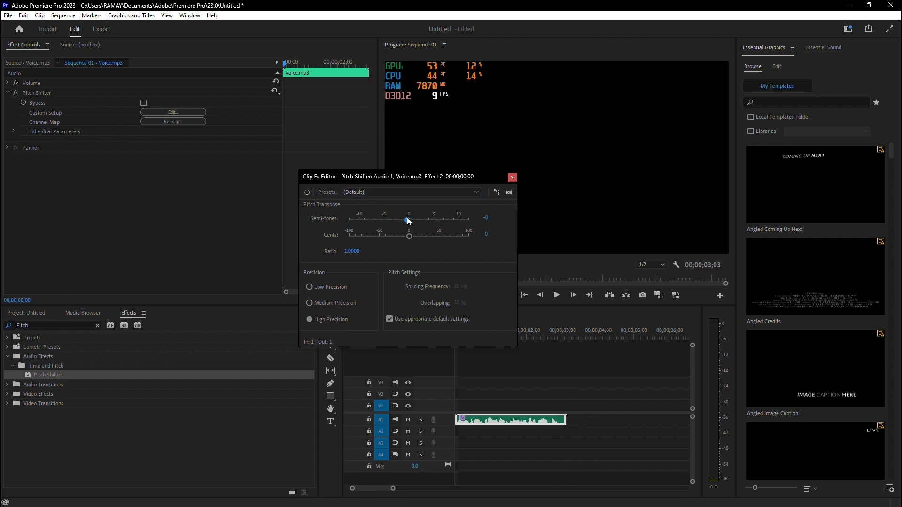
left_click_drag(408, 220, 428, 220)
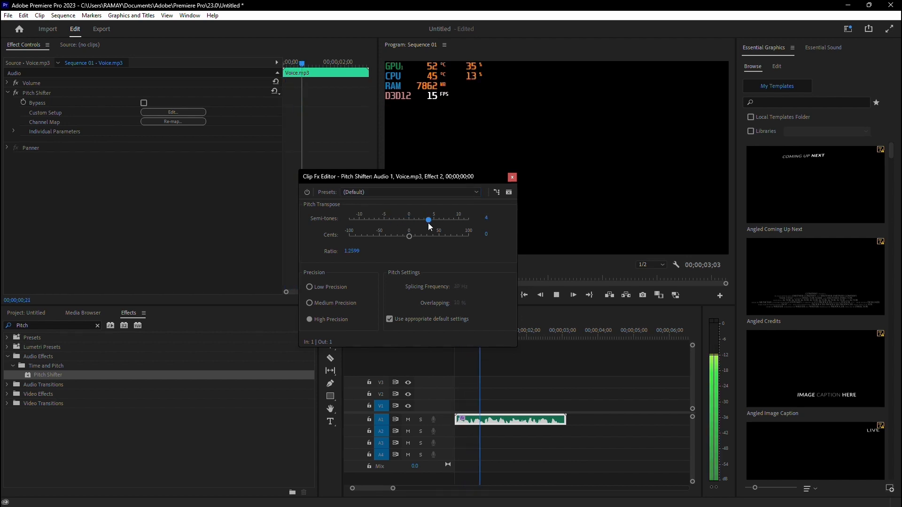
left_click_drag(428, 220, 352, 220)
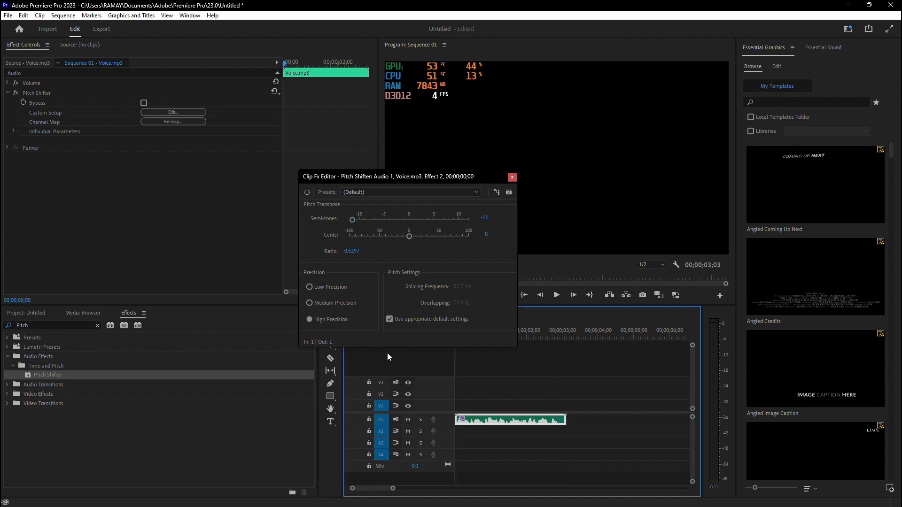
left_click_drag(409, 238, 455, 238)
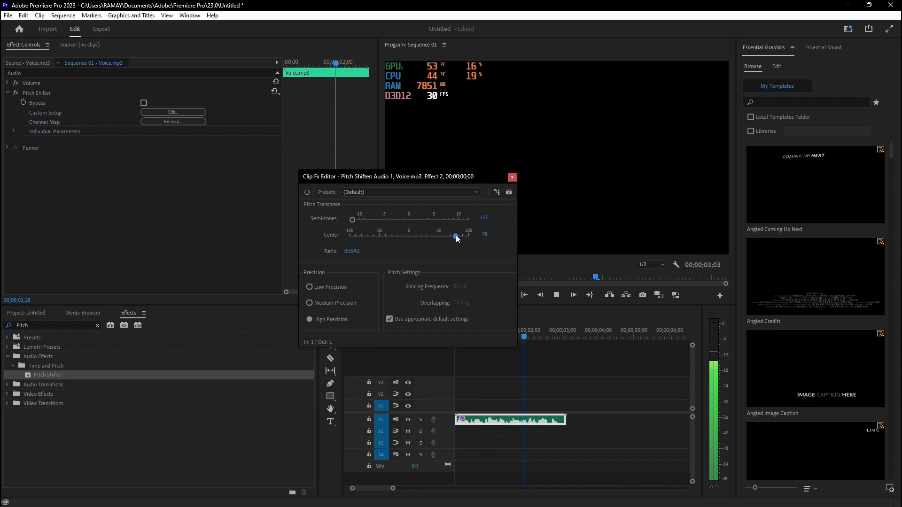
left_click_drag(454, 236, 367, 236)
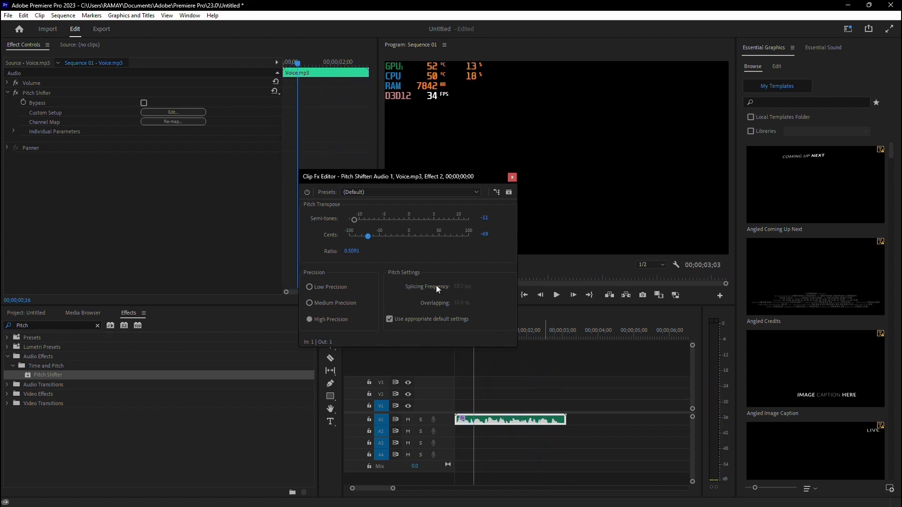
left_click_drag(353, 220, 387, 220)
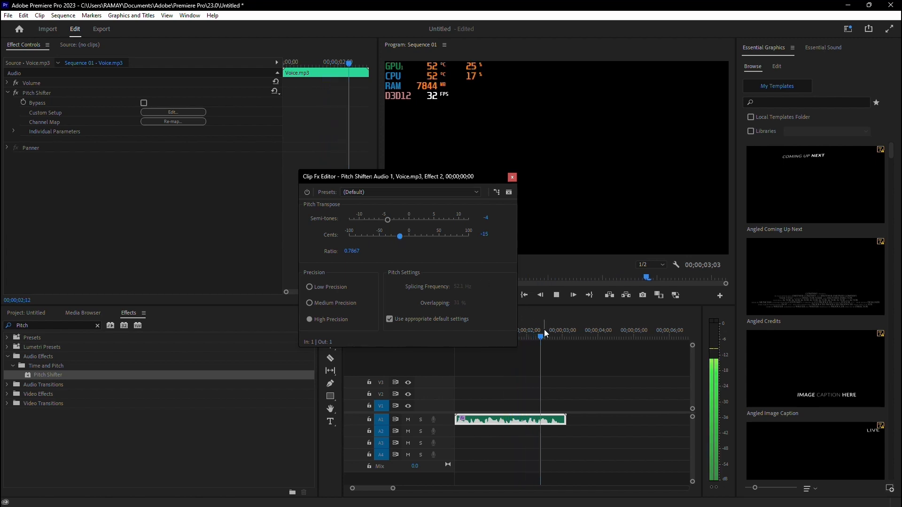
Close the Clip Fx Editor and play the adjusted voice clip to the end
left_click(511, 177)
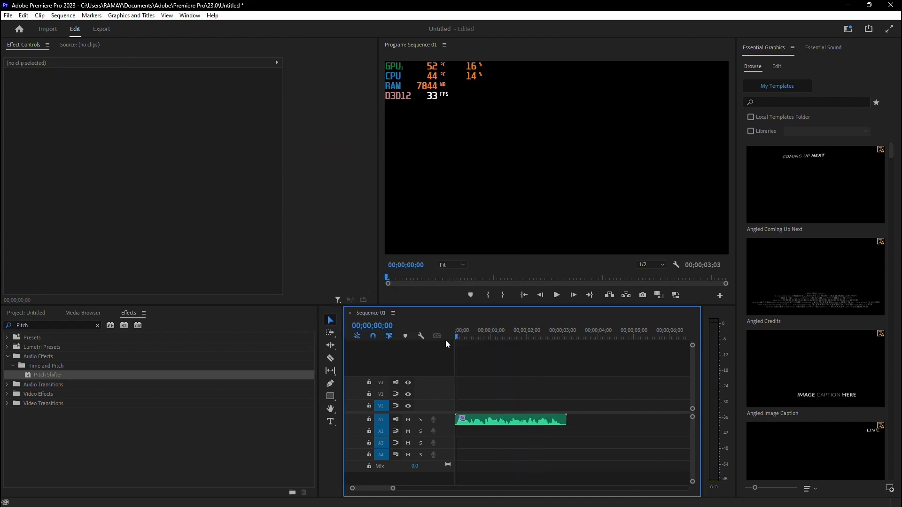
left_click(555, 295)
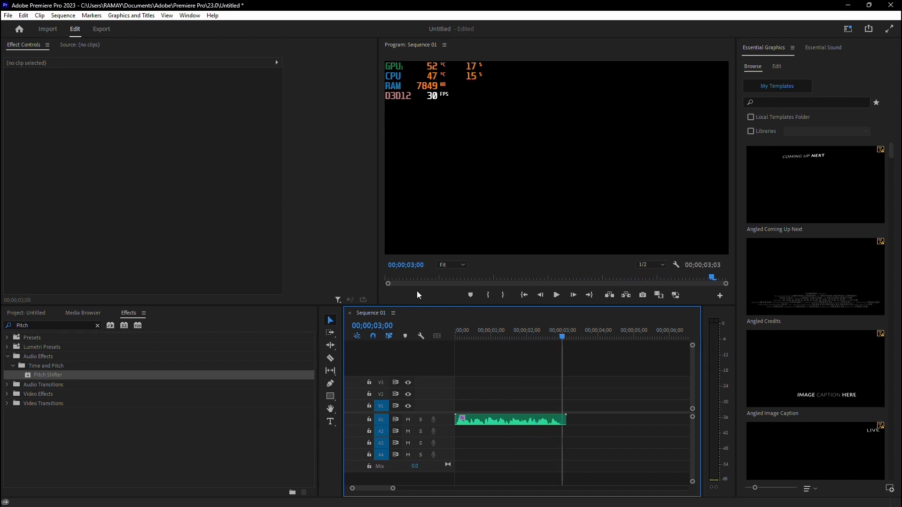
mouse_move(420, 302)
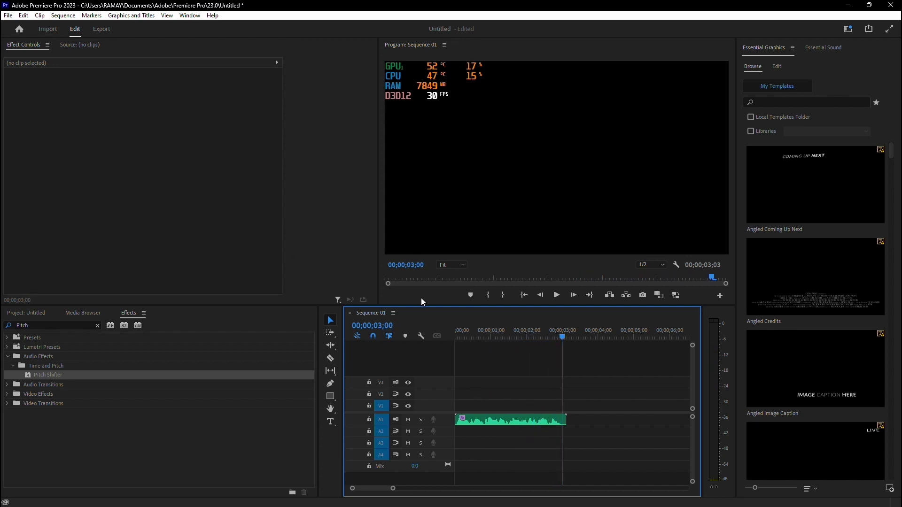